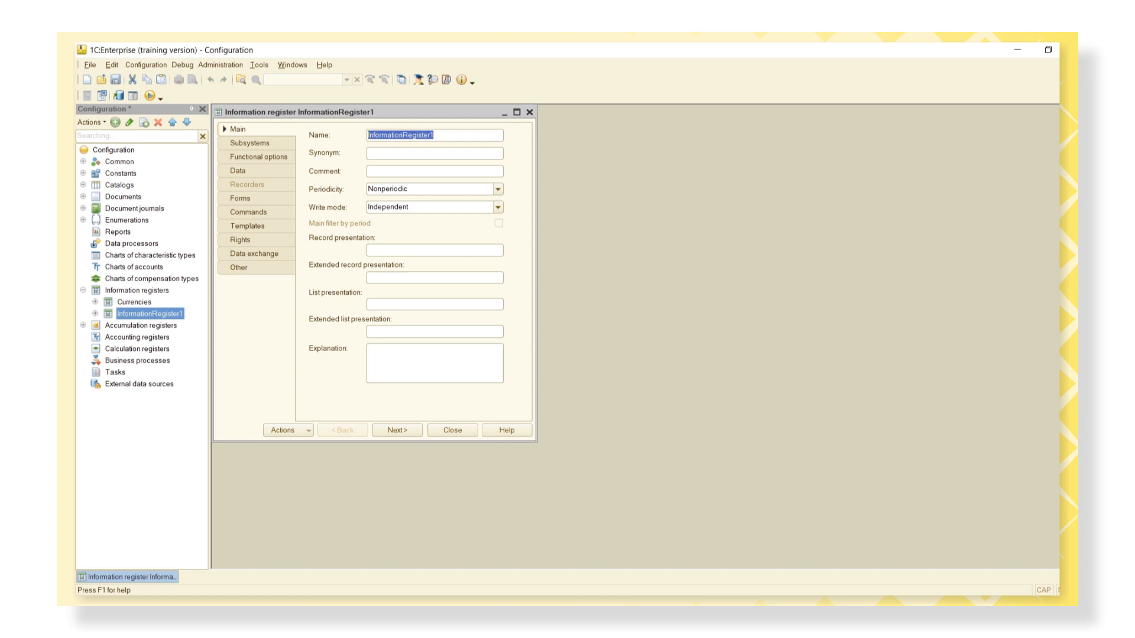
Name the register PriceChange with Day periodicity and Subordinate to recorder write mode
text(Price)
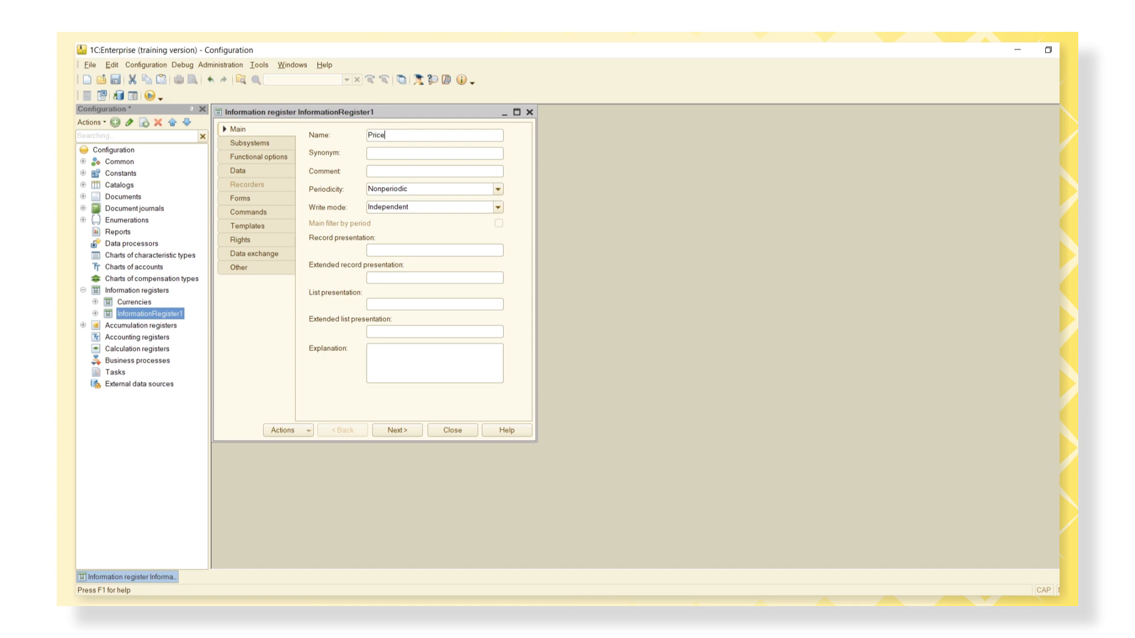
text(Change)
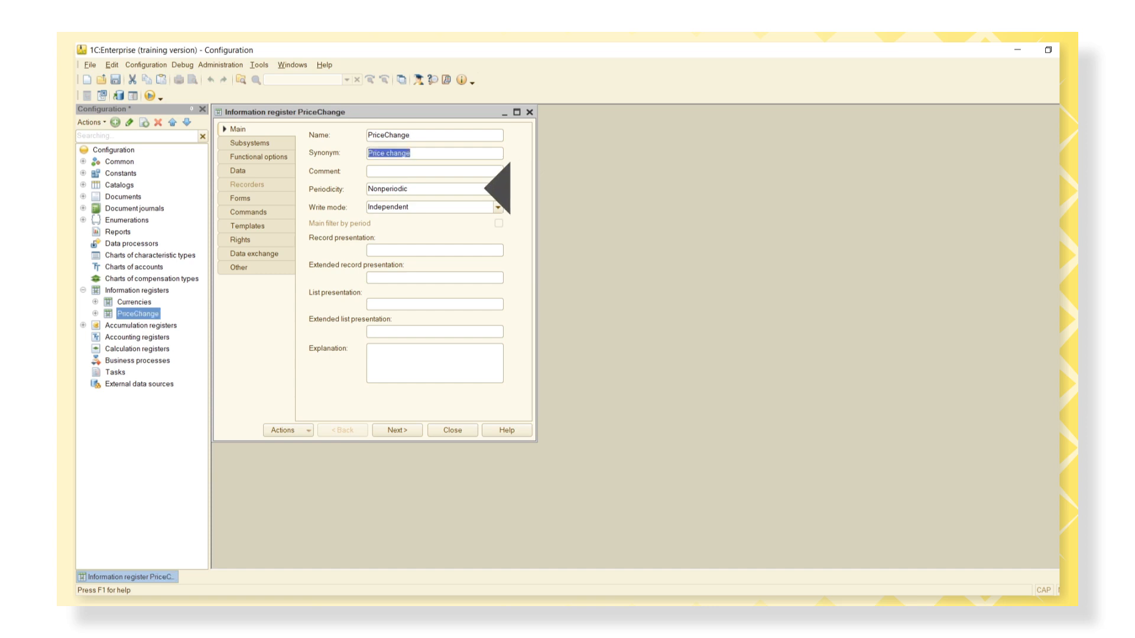
click(497, 189)
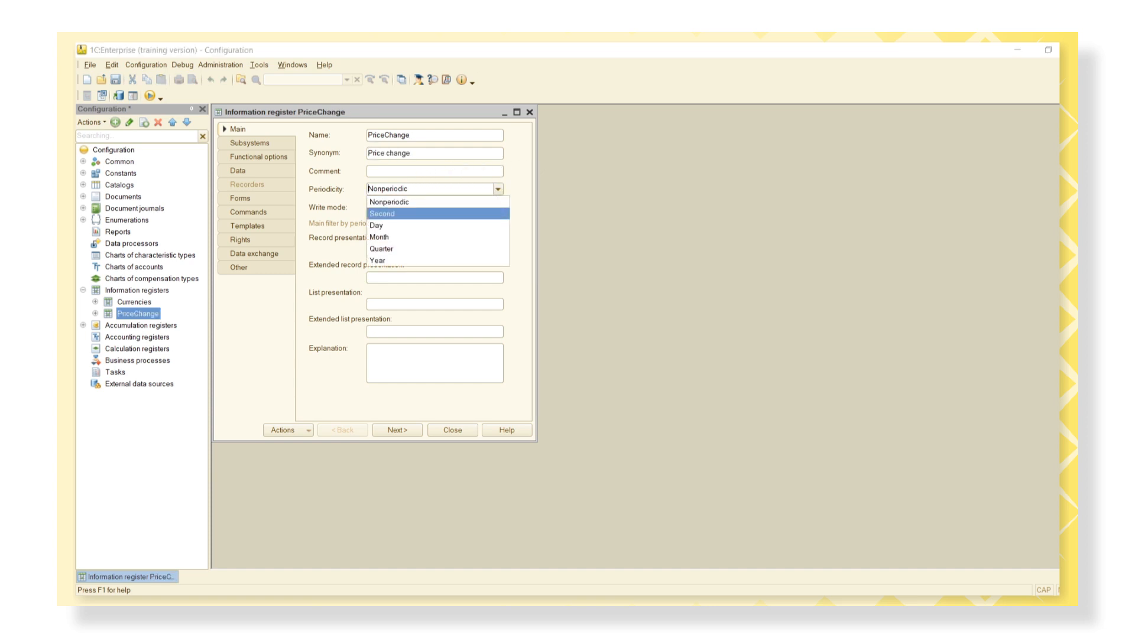
click(376, 225)
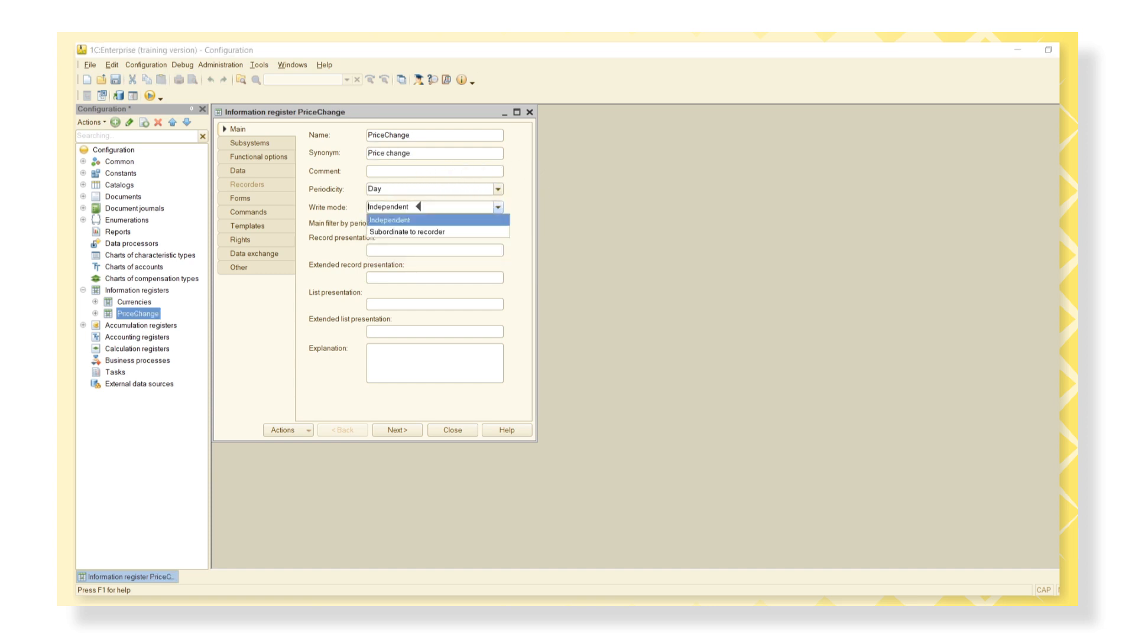
click(408, 231)
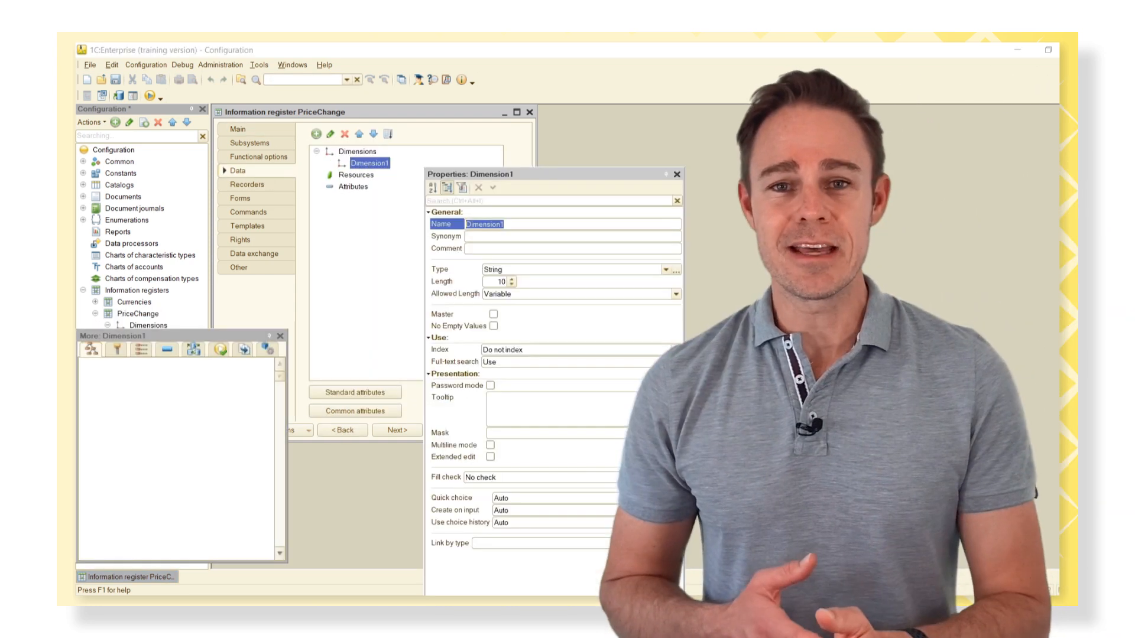
Name the Contractor dimension and add a Price resource to the register
text(Contractor)
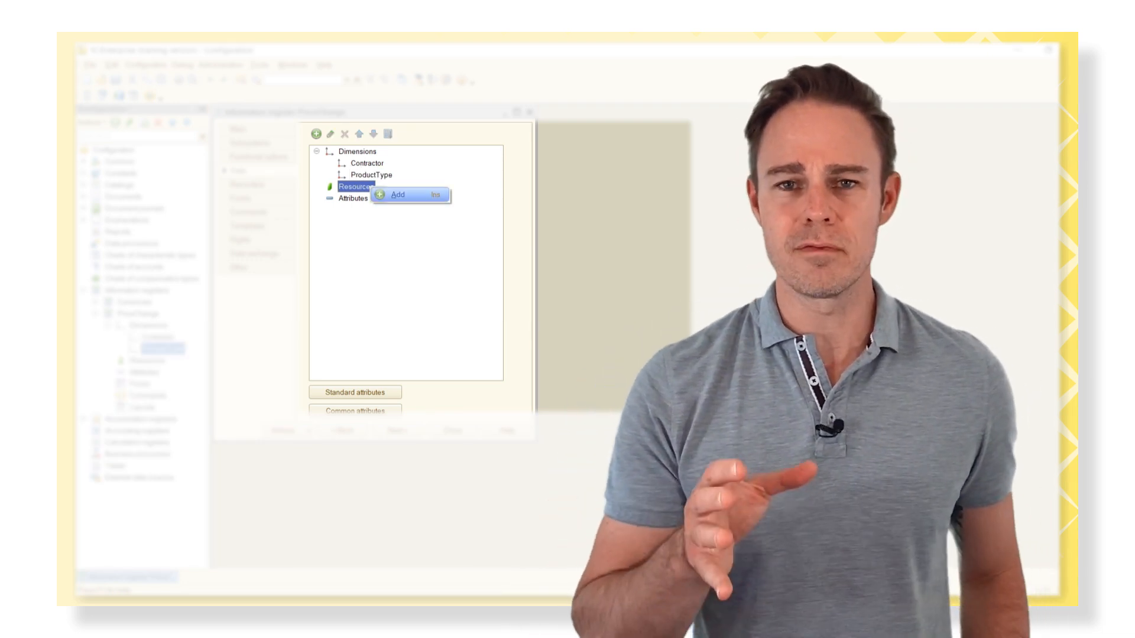
click(398, 194)
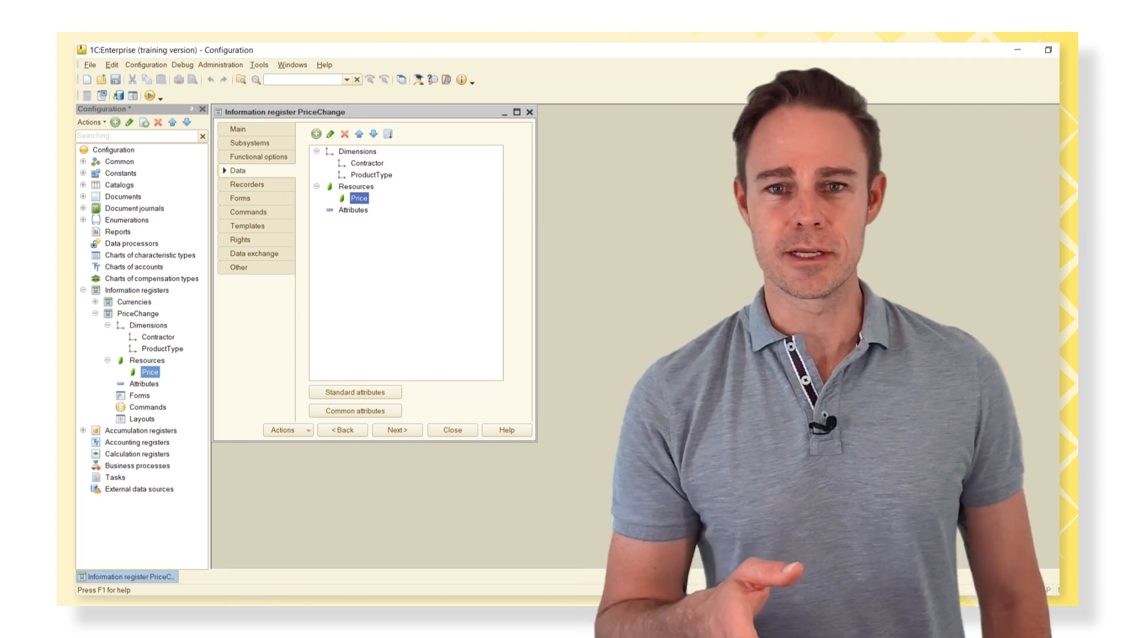
Tick Purchases as a recorder on the register's Recorders tab
click(247, 184)
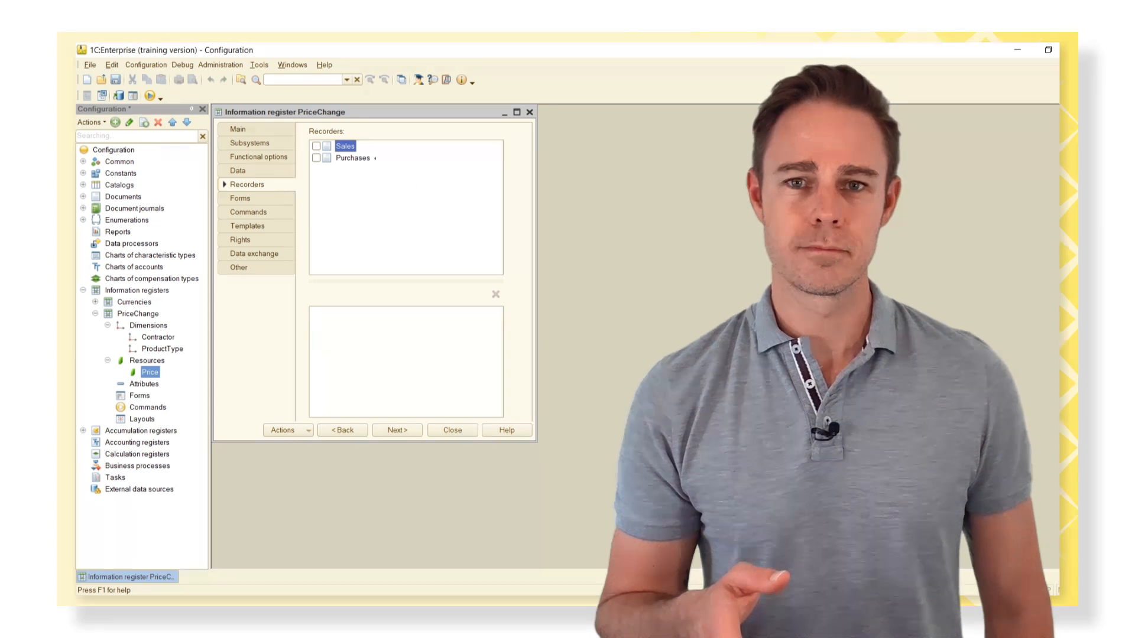
click(316, 158)
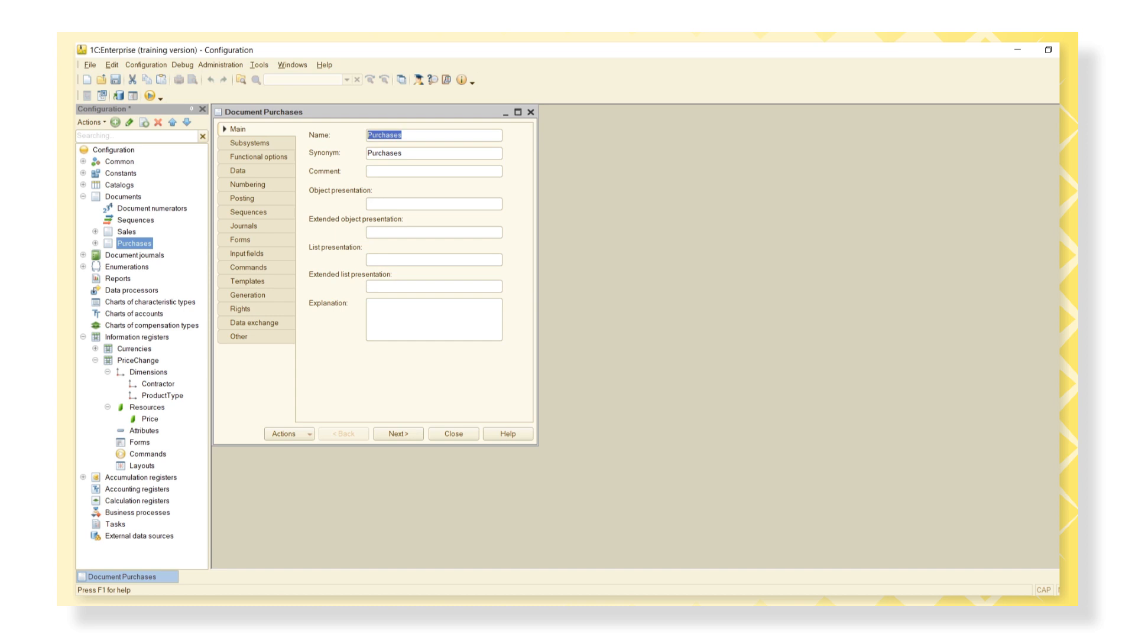
Launch the register records wizard from the Purchases document's Posting tab
click(242, 199)
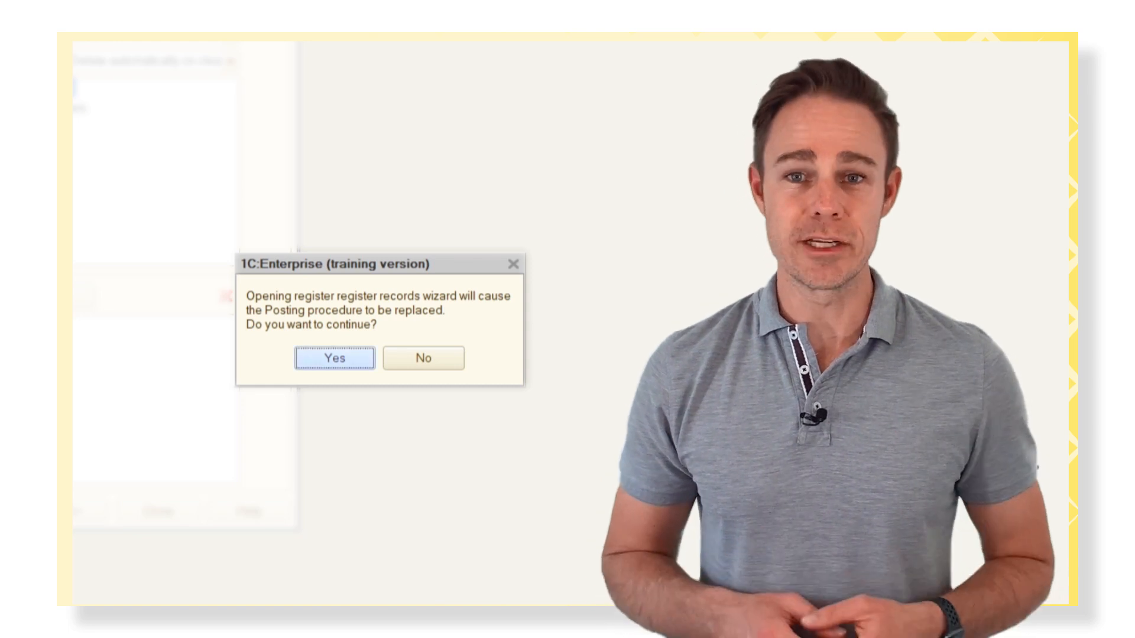
Add InformationRegister.PriceChange from ProductList, mapping Contractor, ProductType and Price, then generate posting
click(333, 357)
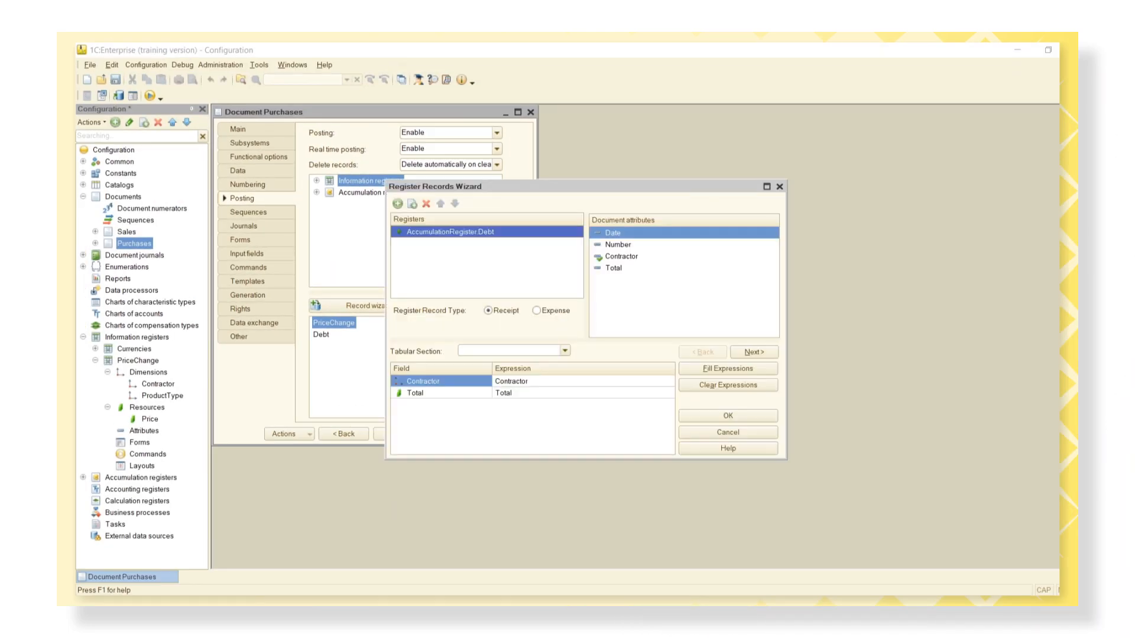
click(400, 203)
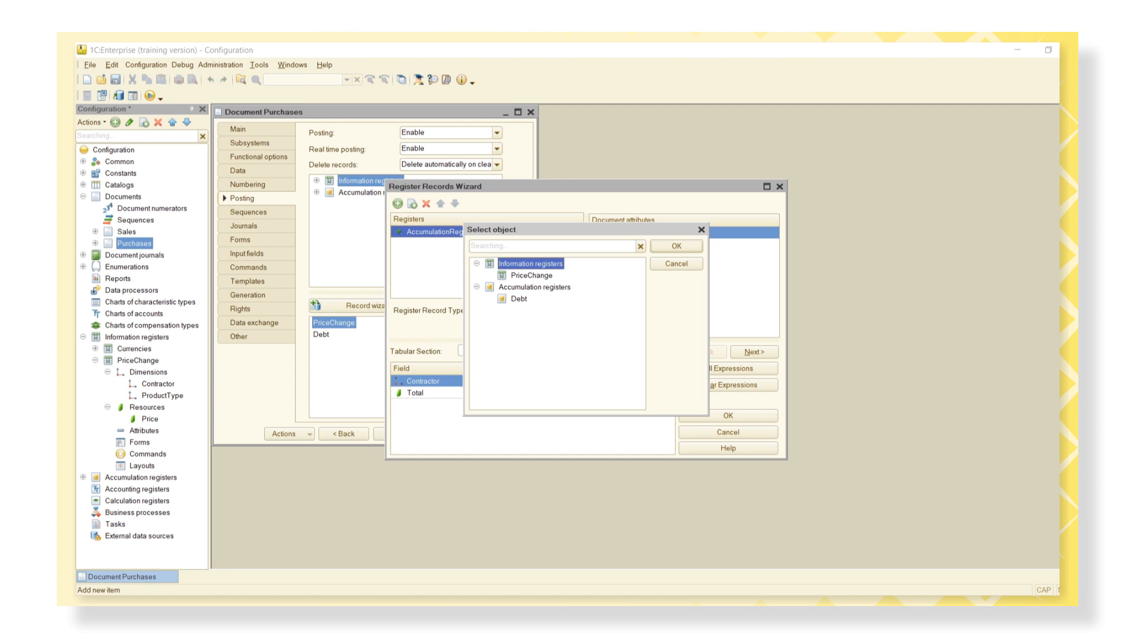
click(674, 246)
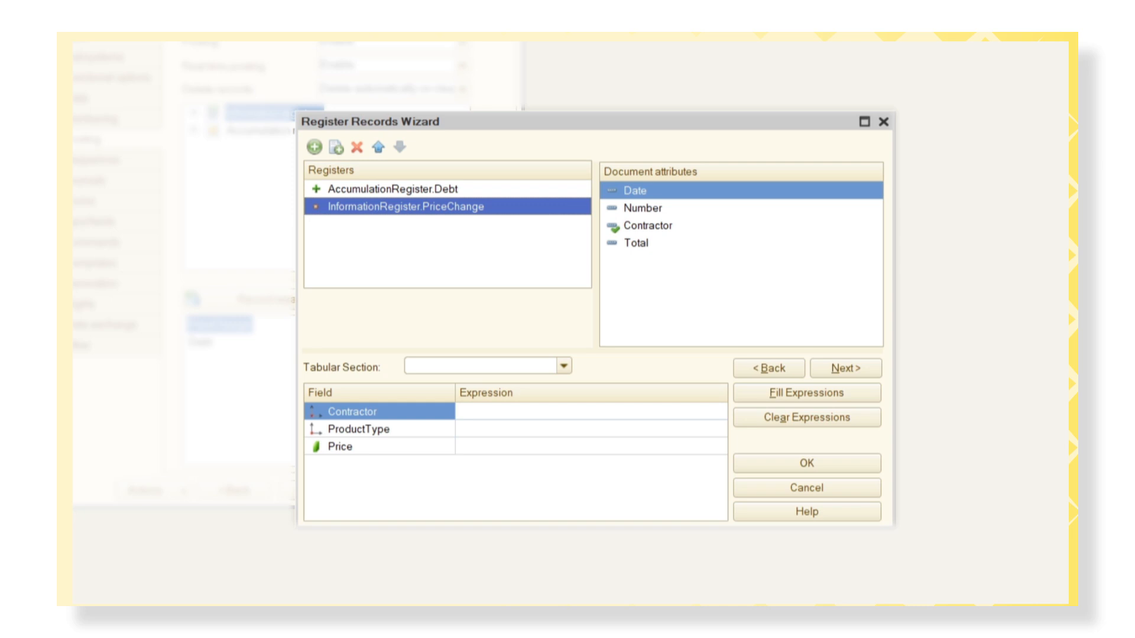
click(648, 225)
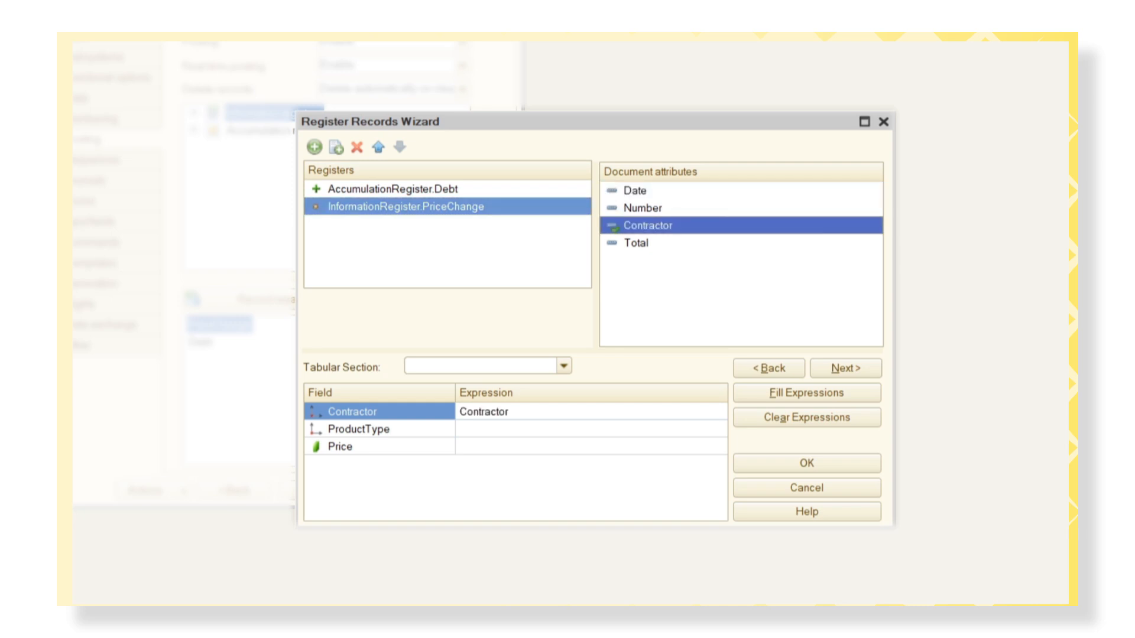
click(485, 365)
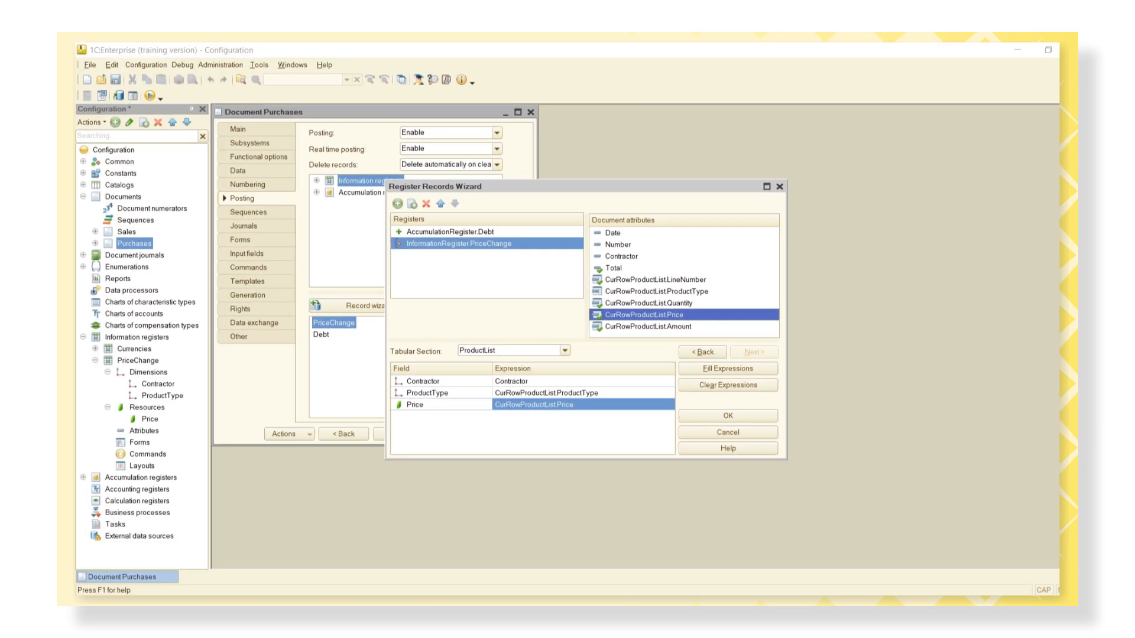
click(725, 415)
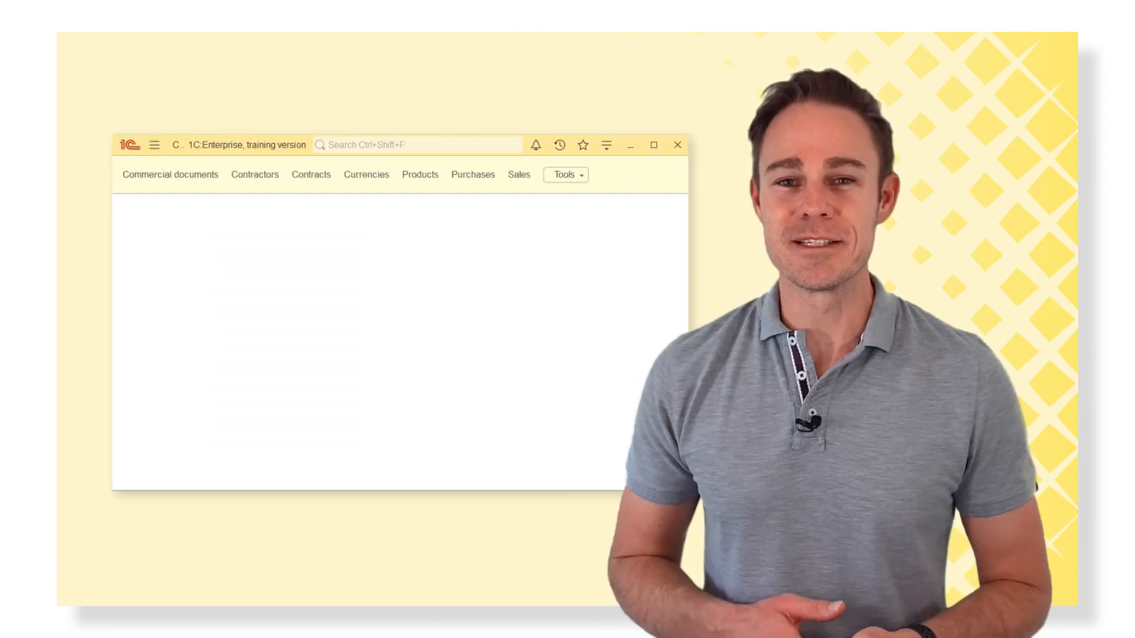
Open the Purchases list and open the first purchase document
click(473, 175)
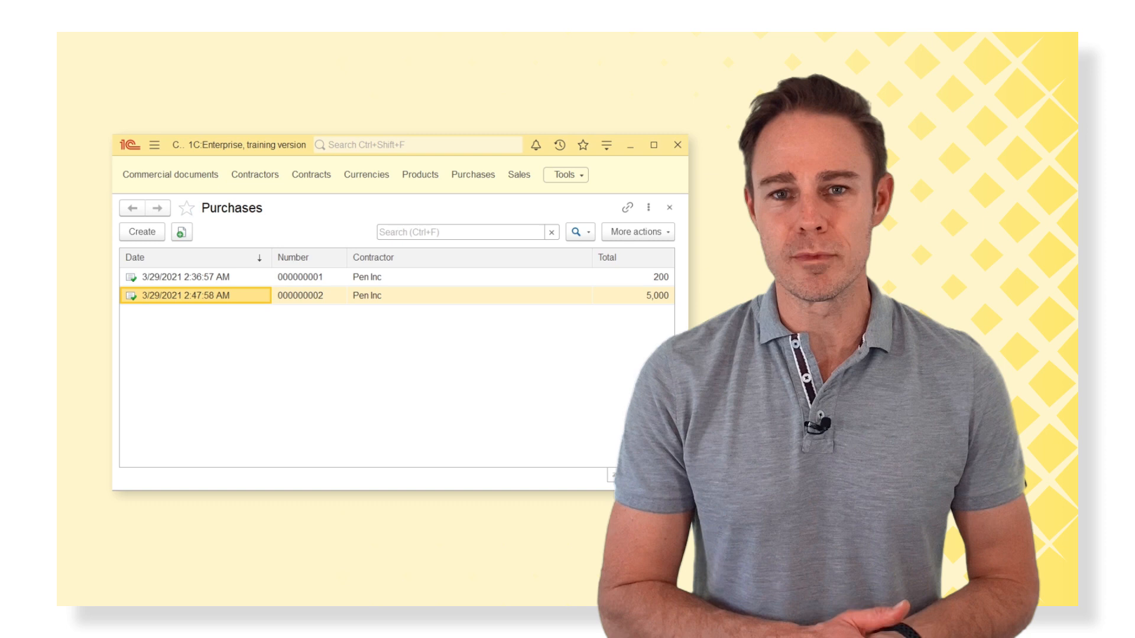
click(196, 277)
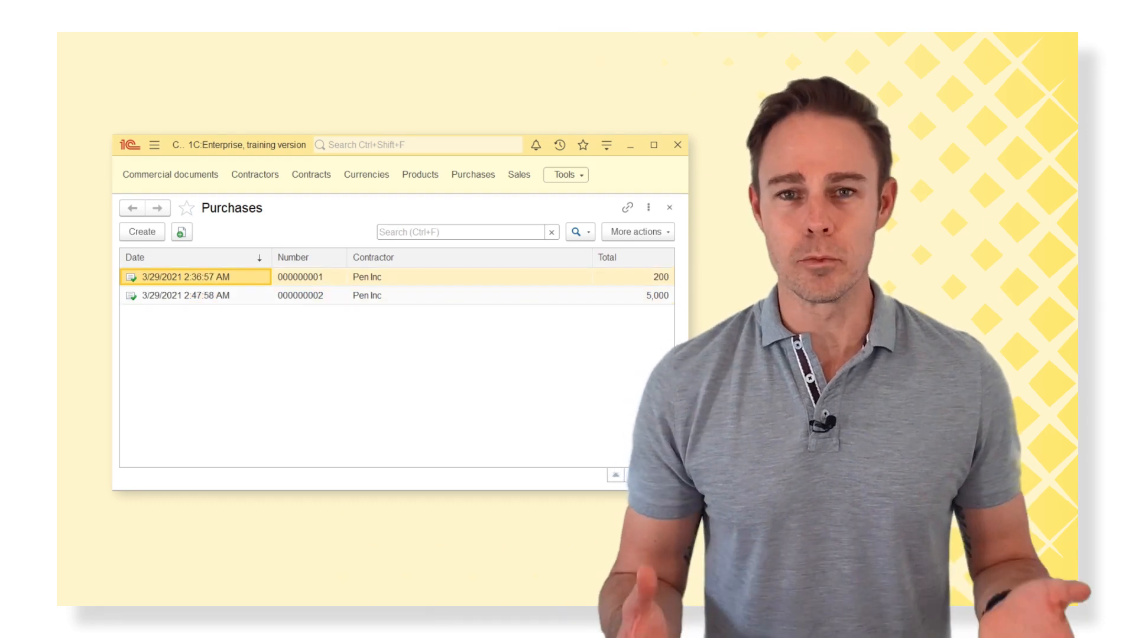
double_click(196, 277)
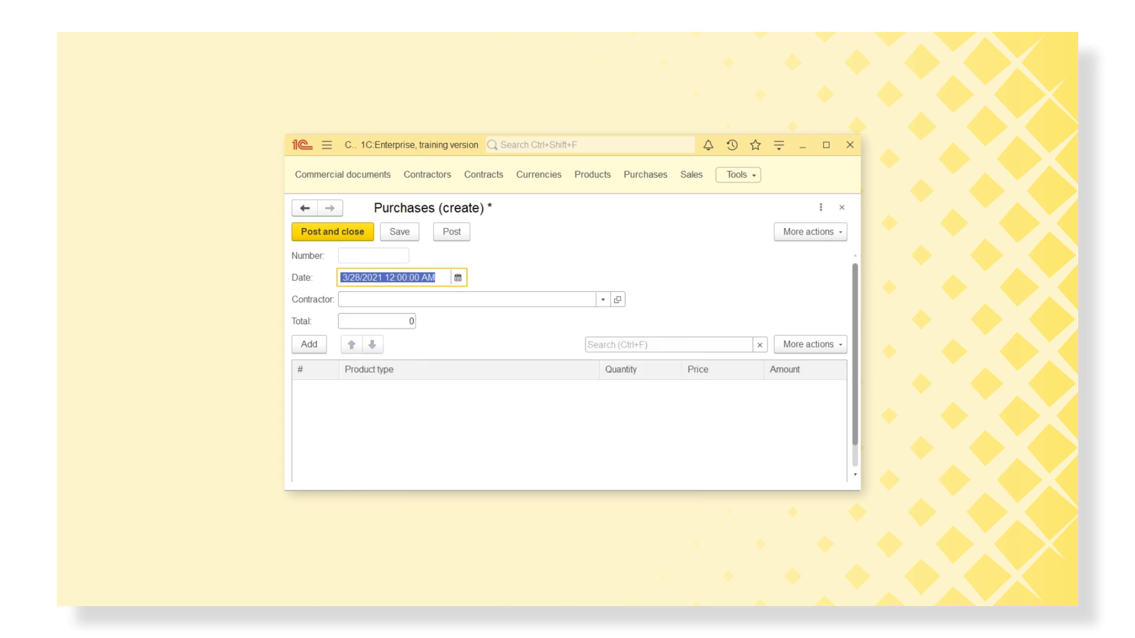
Enter Pen Inc as contractor and post the 3/28/2021 Super Videocard purchase
text(Pen Inc)
click(377, 321)
text(100)
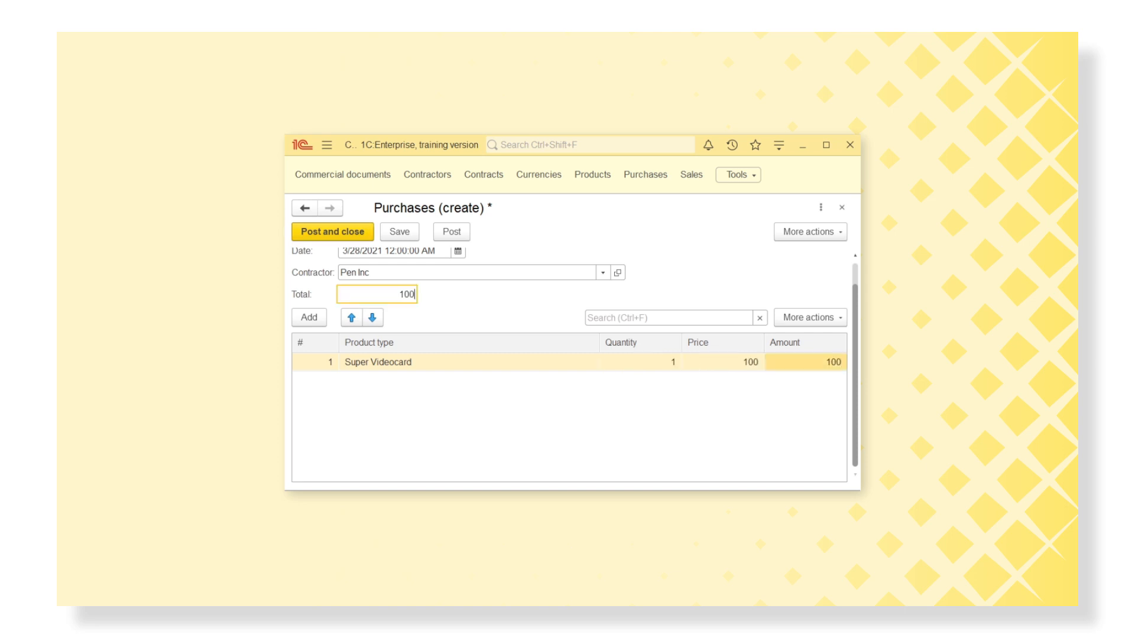
click(332, 231)
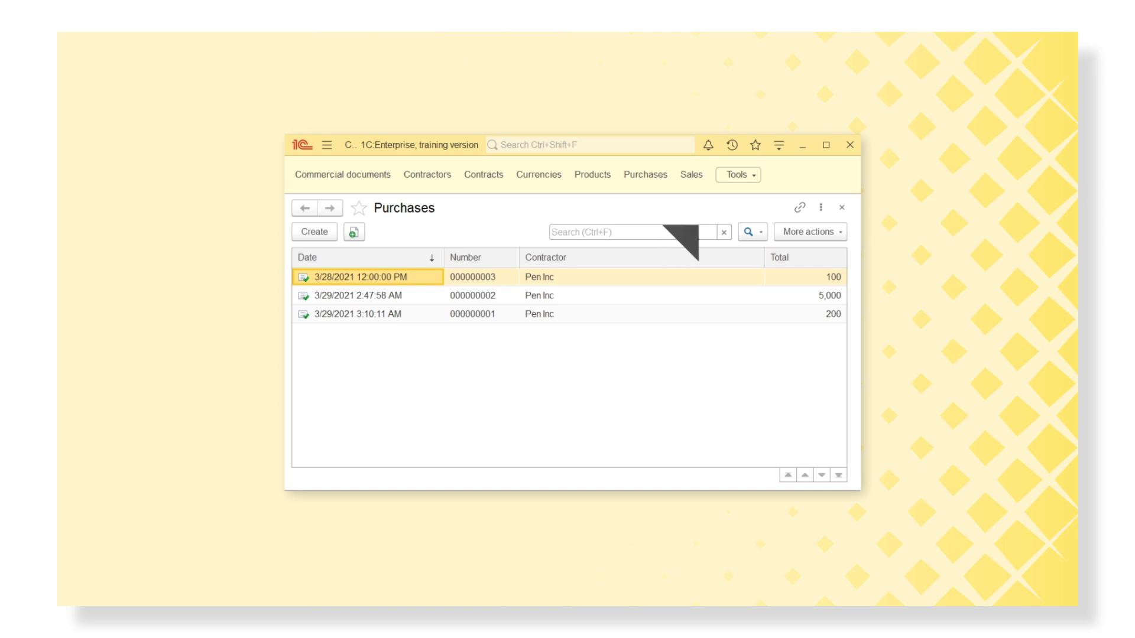
Open the Price change register through All functions to view its records
click(778, 144)
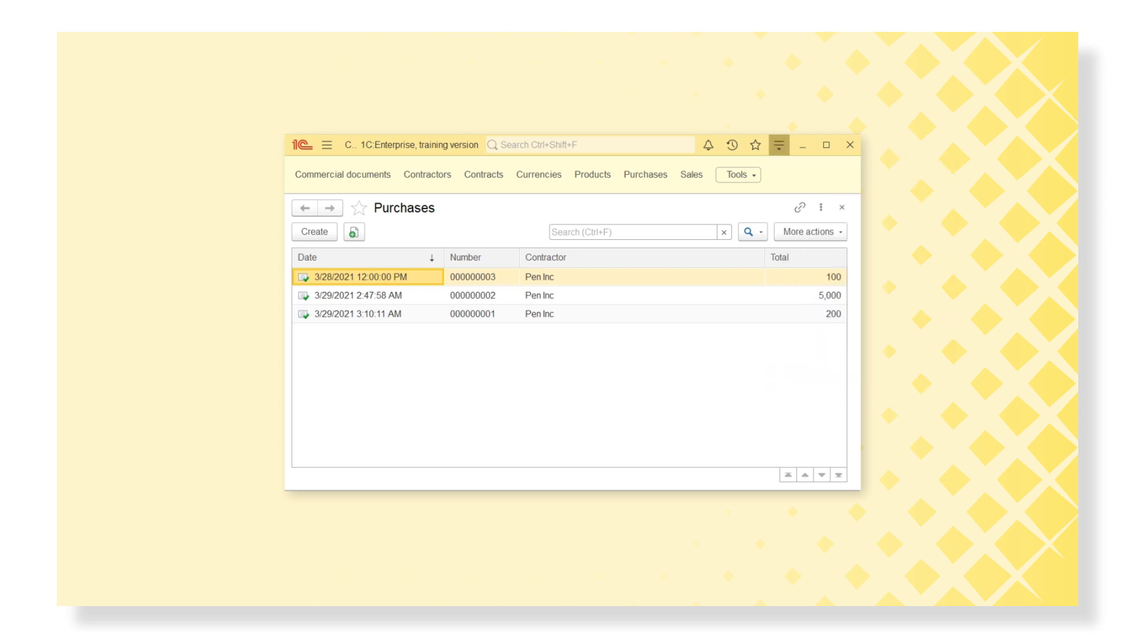
click(737, 175)
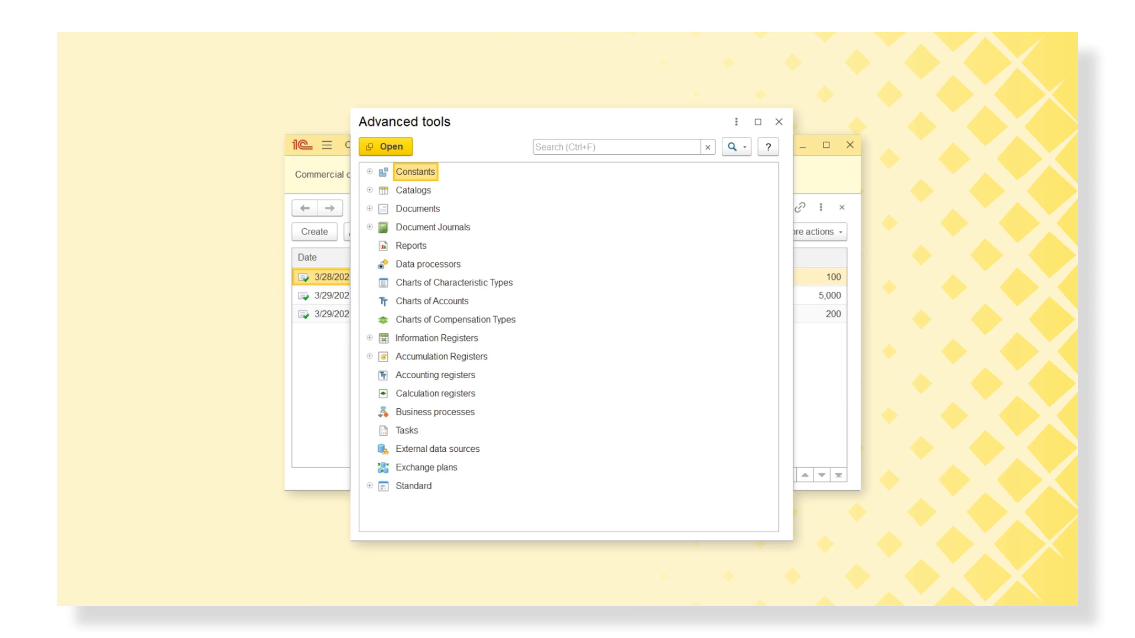
click(781, 121)
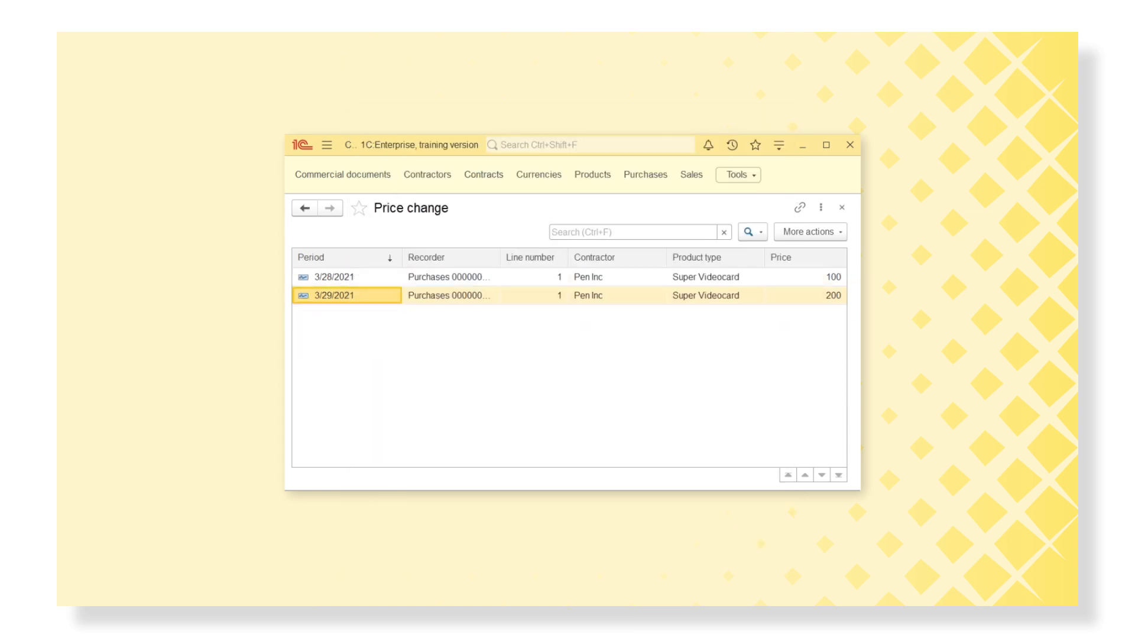
click(805, 296)
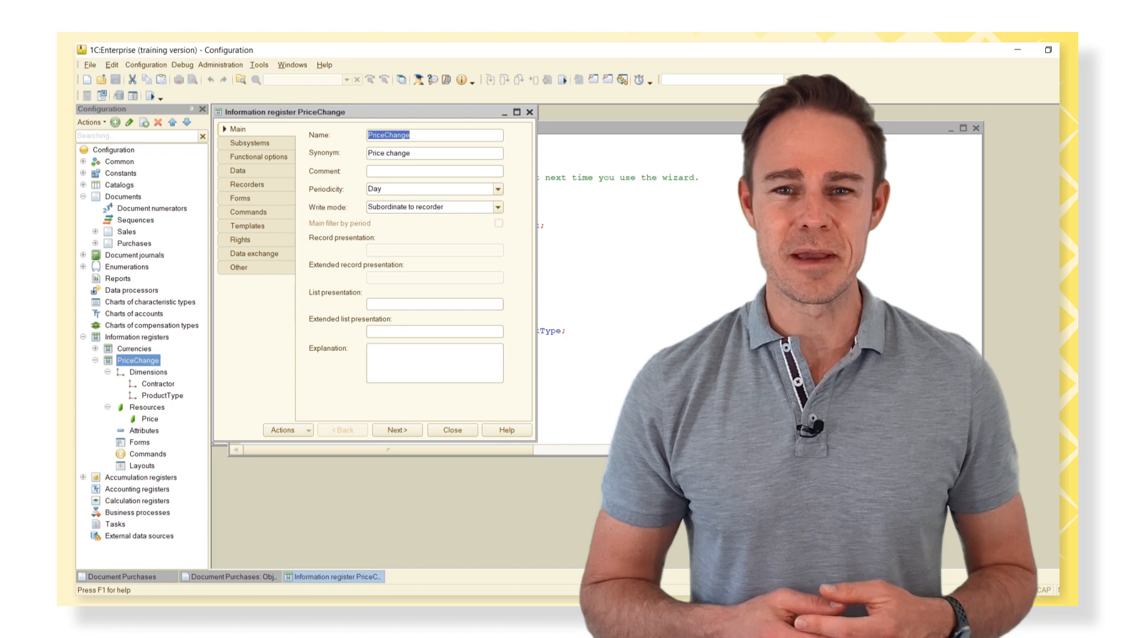
click(497, 189)
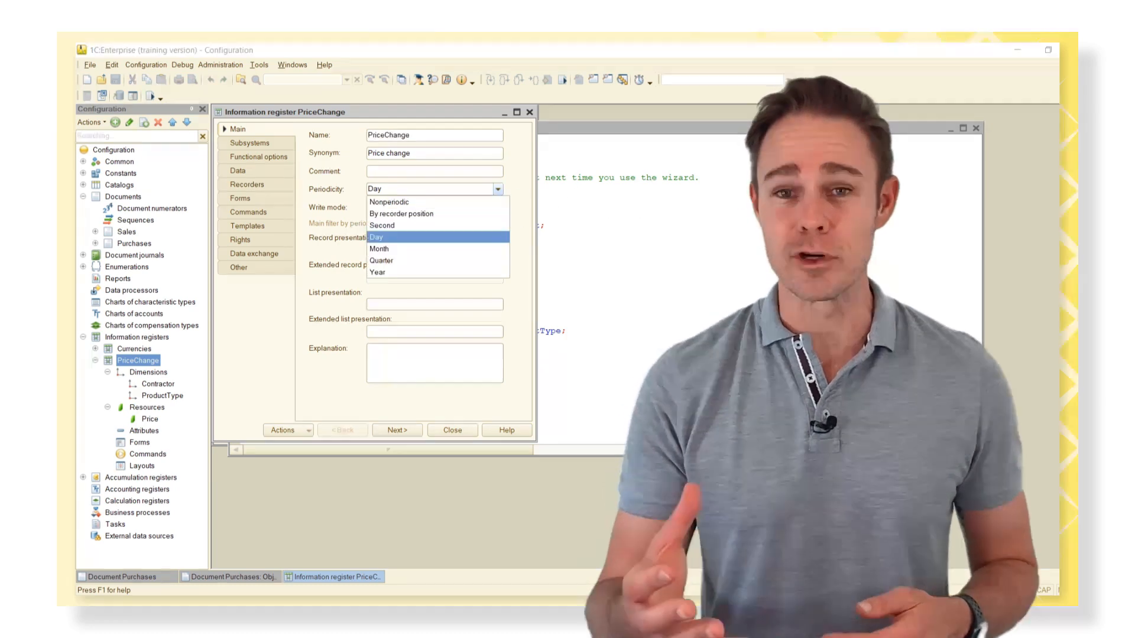
mouse_move(390, 202)
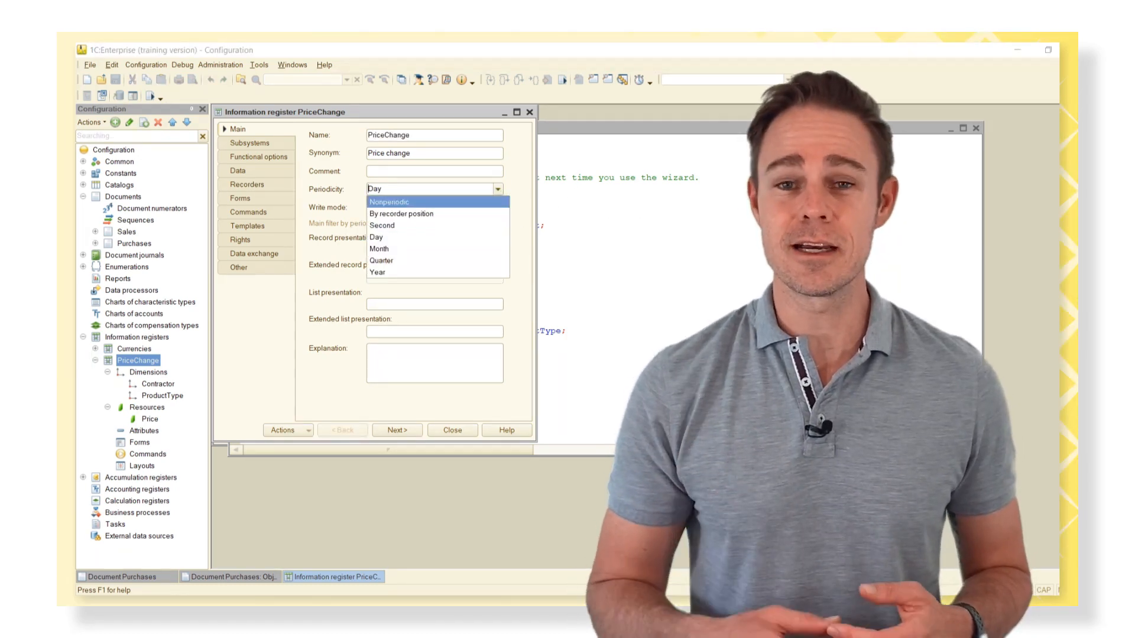
click(376, 237)
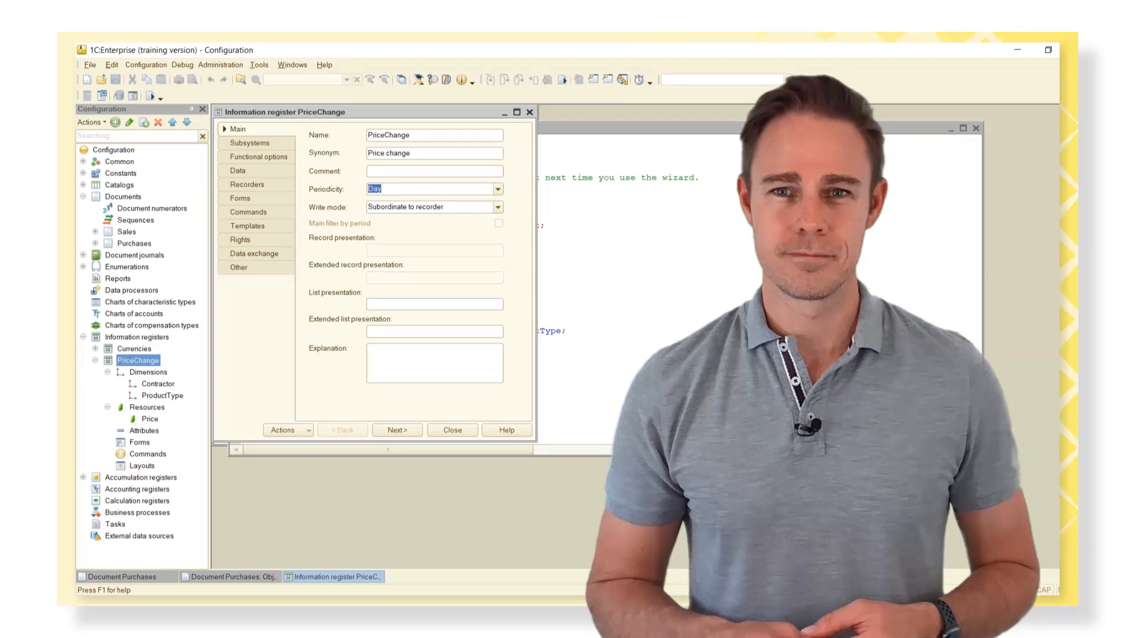